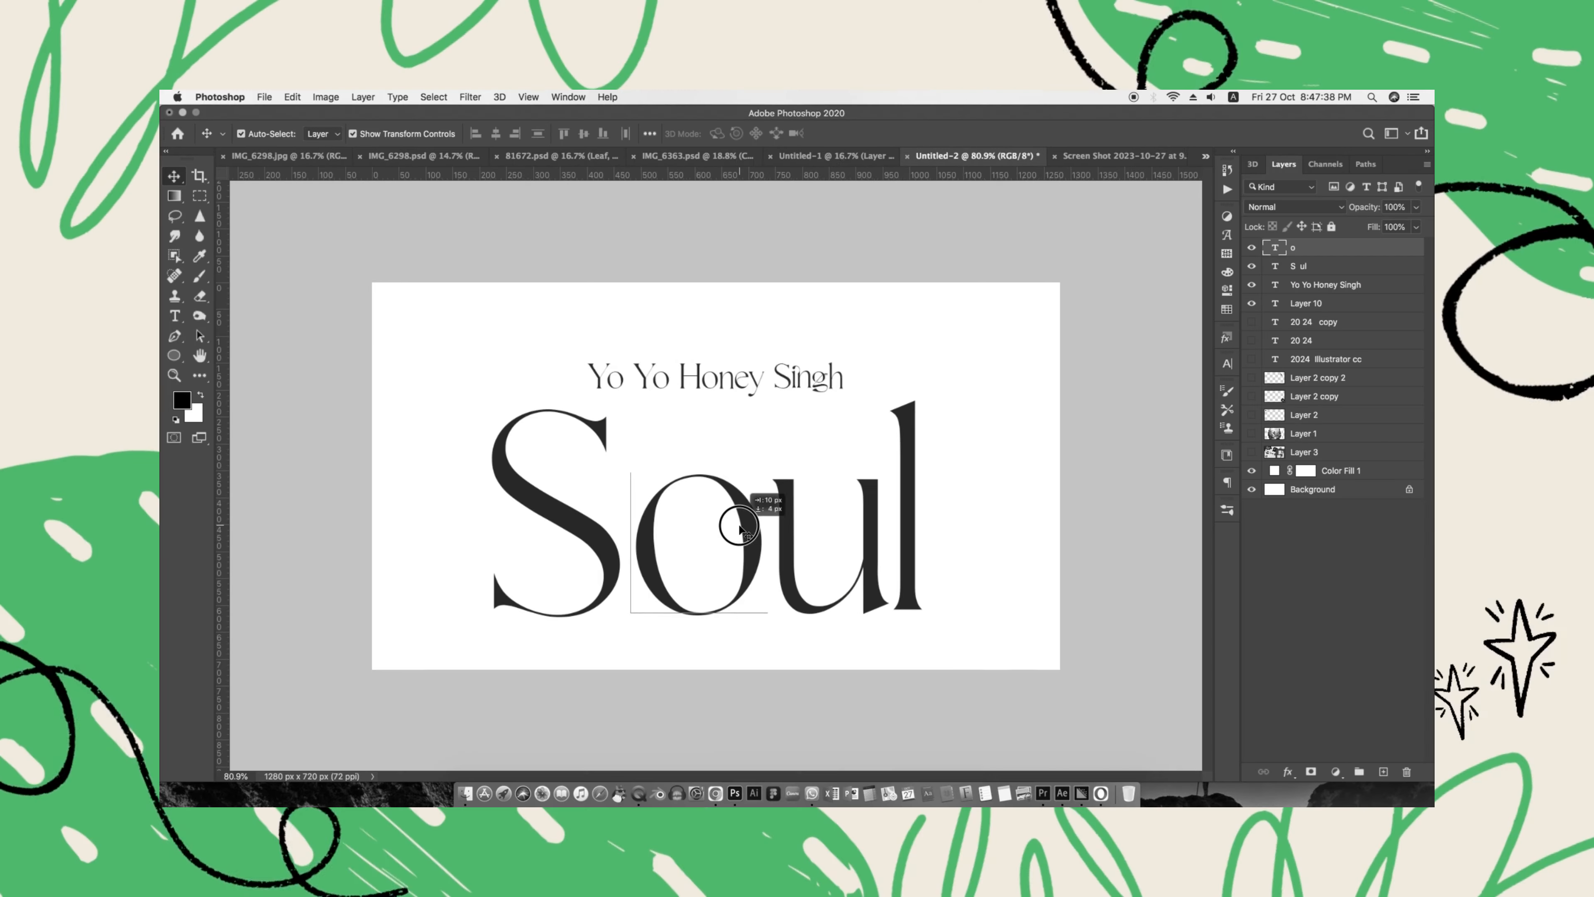
Bring up the YouTube Soul thumbnail screenshot as a reference beside the finished design.
double_click(1299, 266)
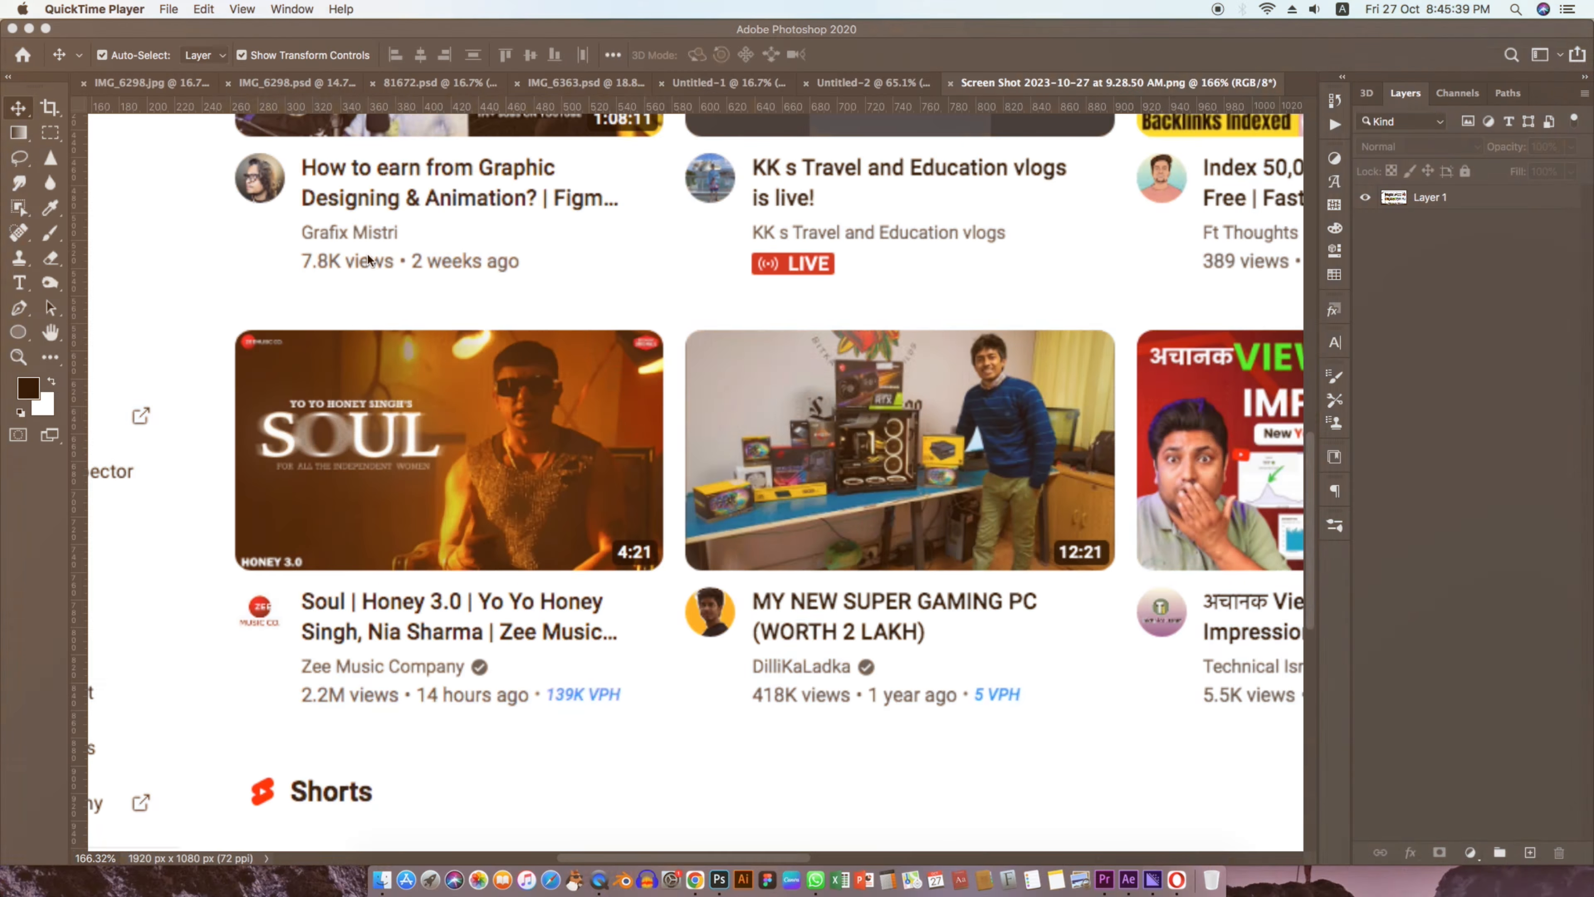
Start a text layer below 'Yo Yo Honey Singh', checking it against the thumbnail reference.
click(1020, 83)
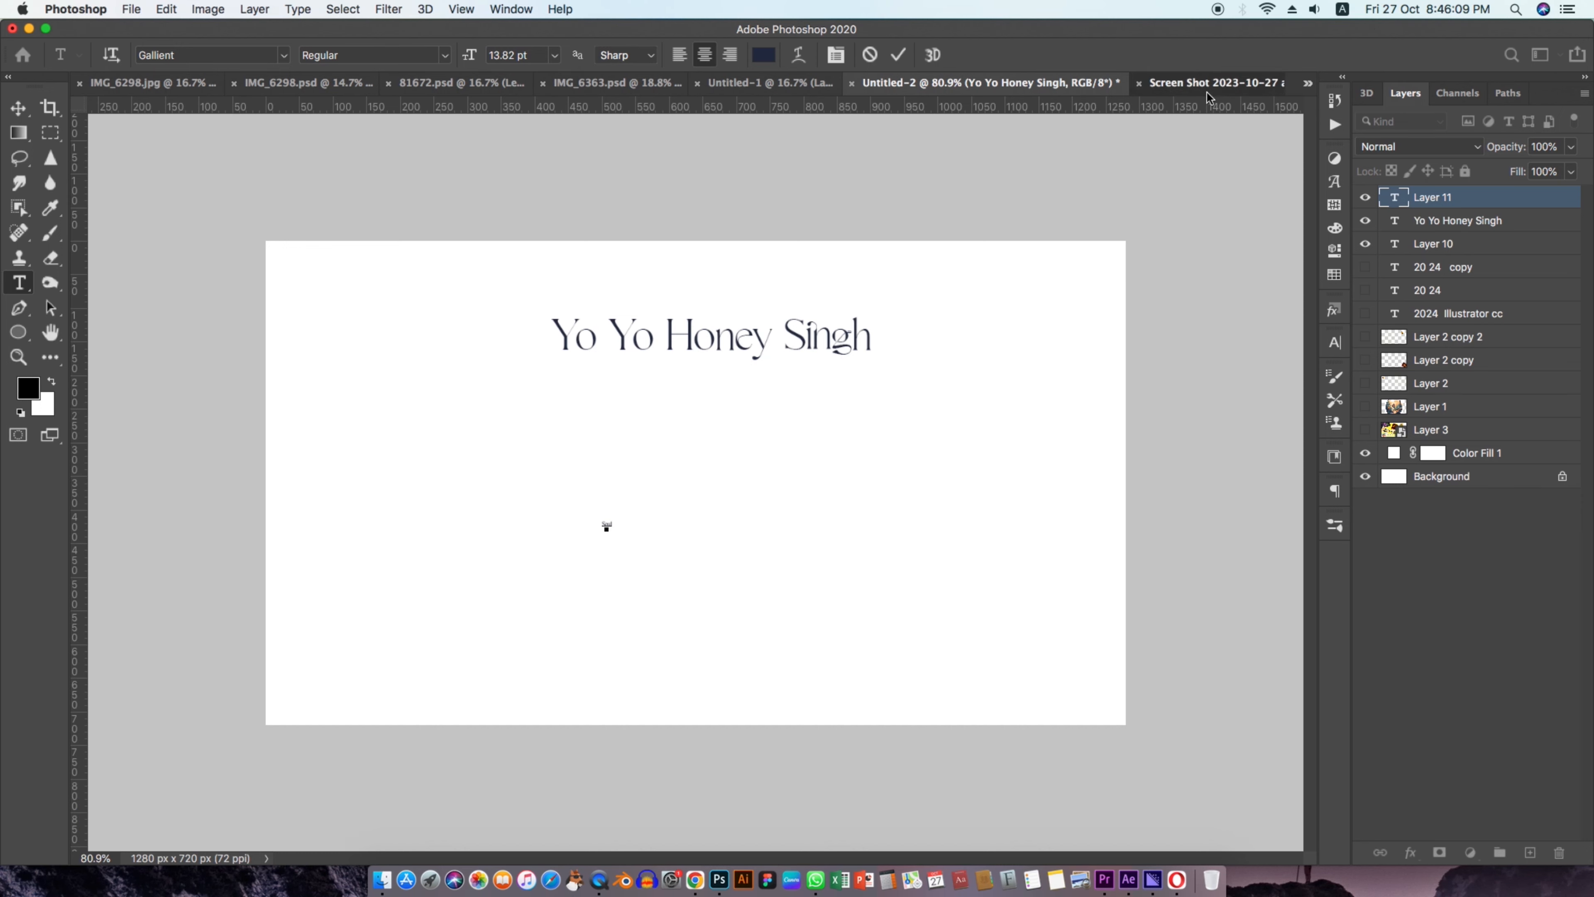
click(1210, 83)
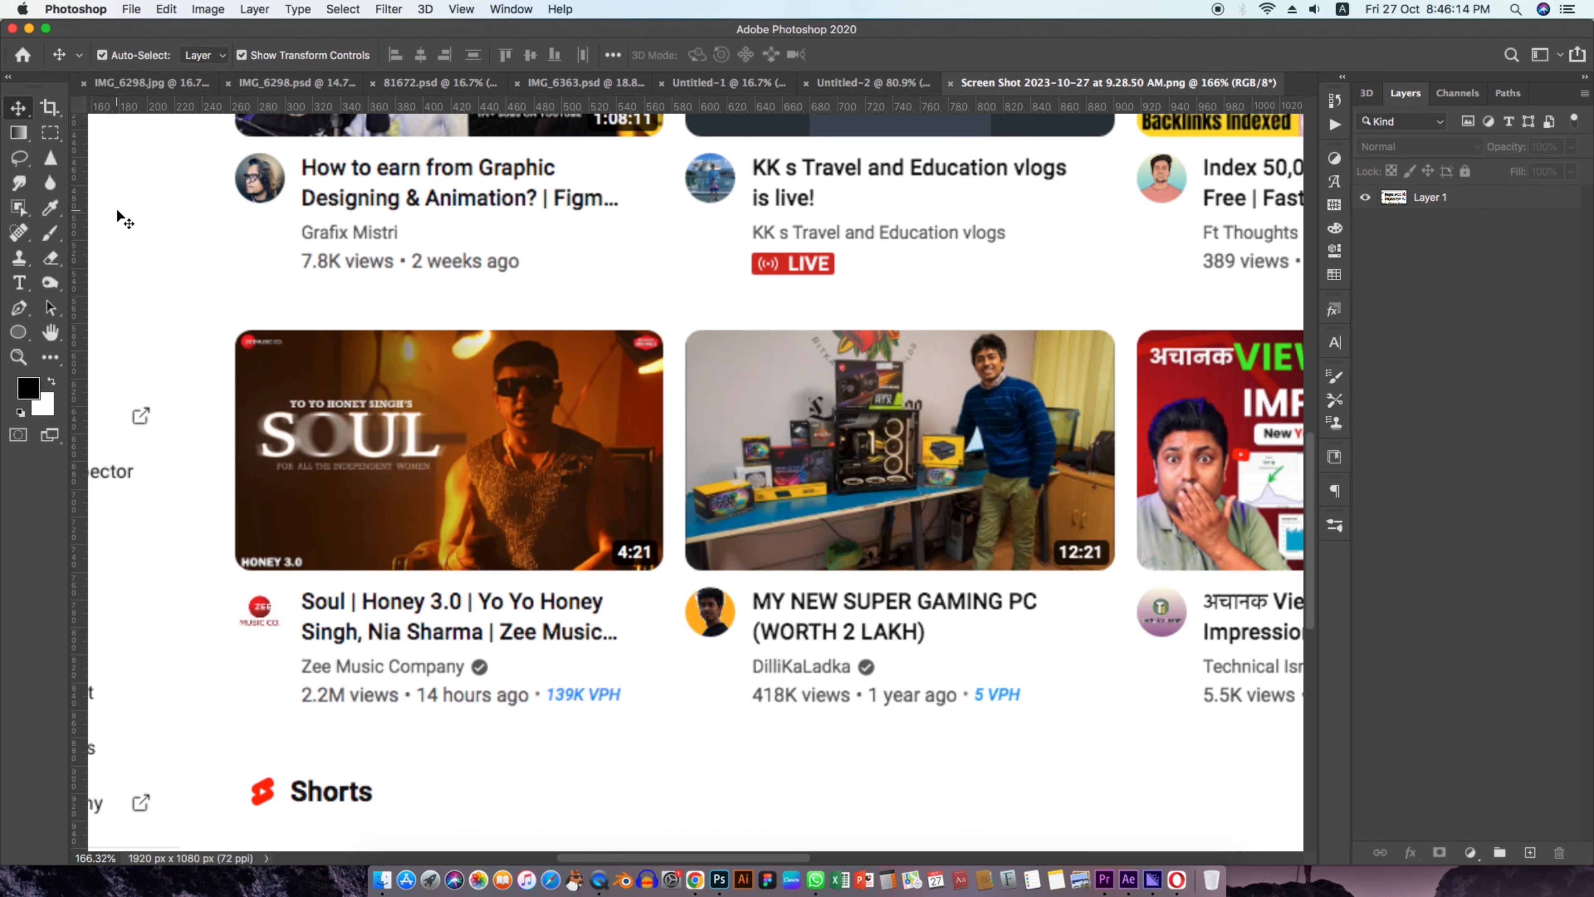
click(1008, 83)
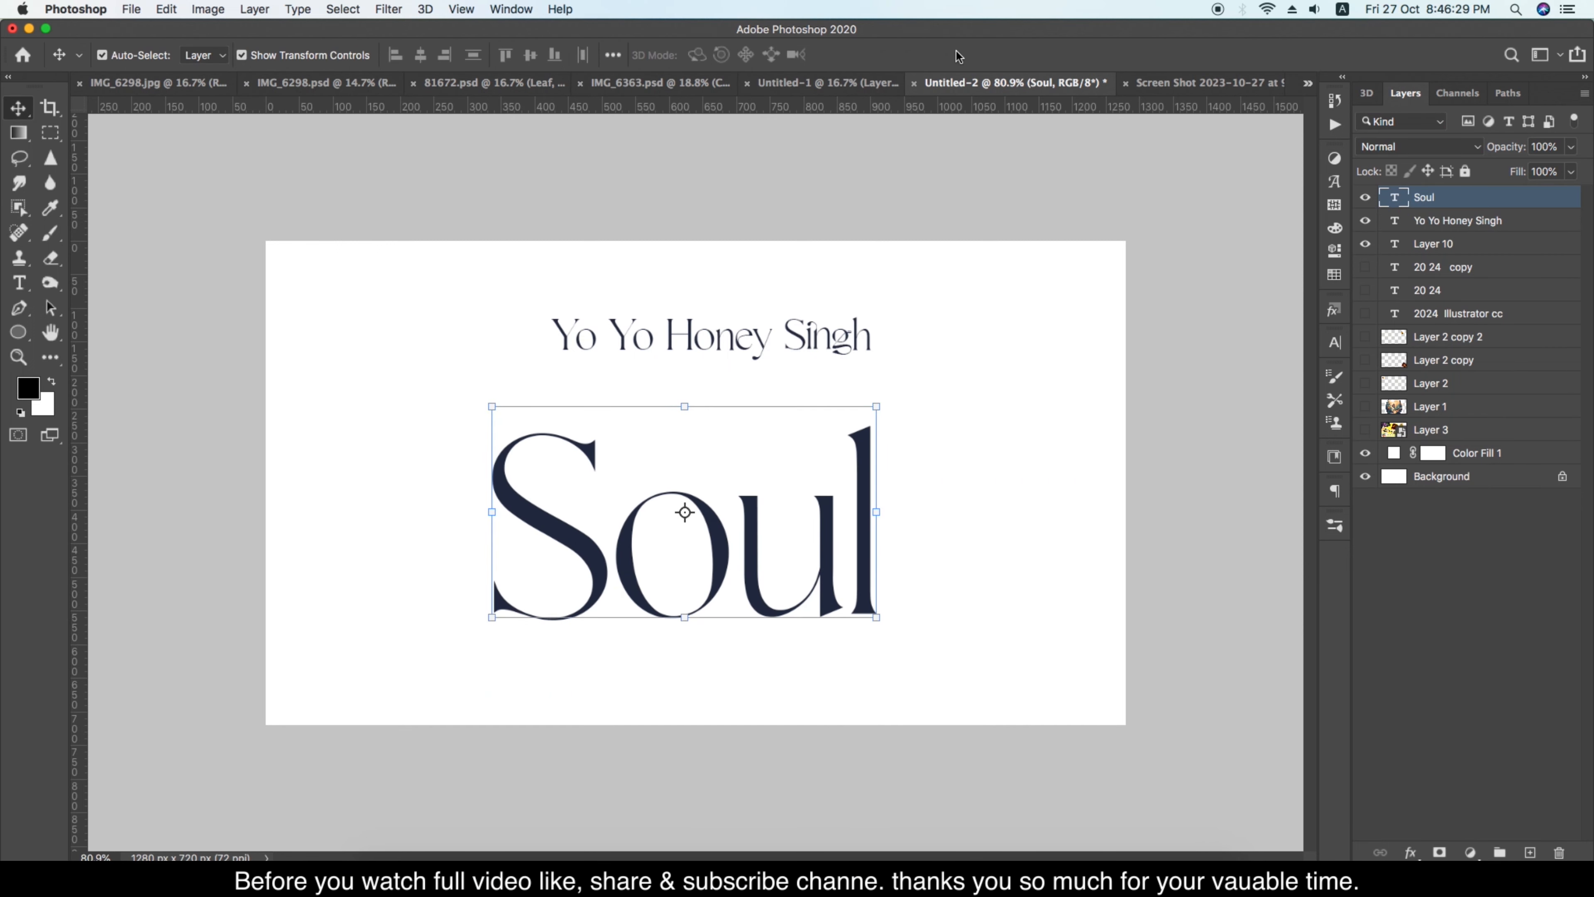
Enlarge the 'Soul' text to 800 pt dark navy and commit it.
click(18, 283)
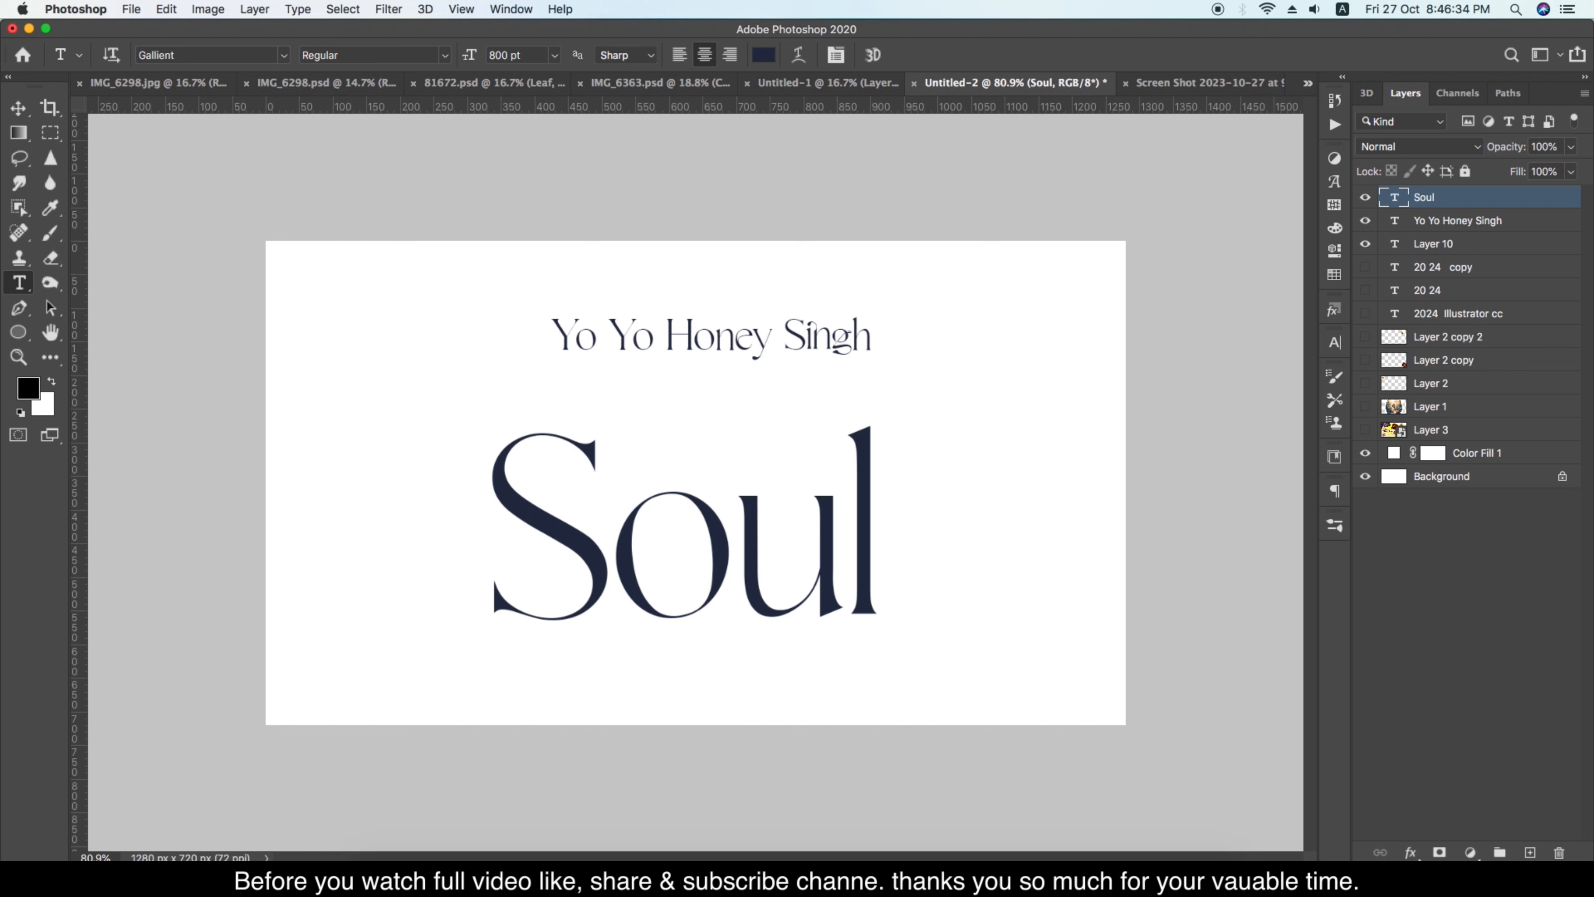
click(19, 109)
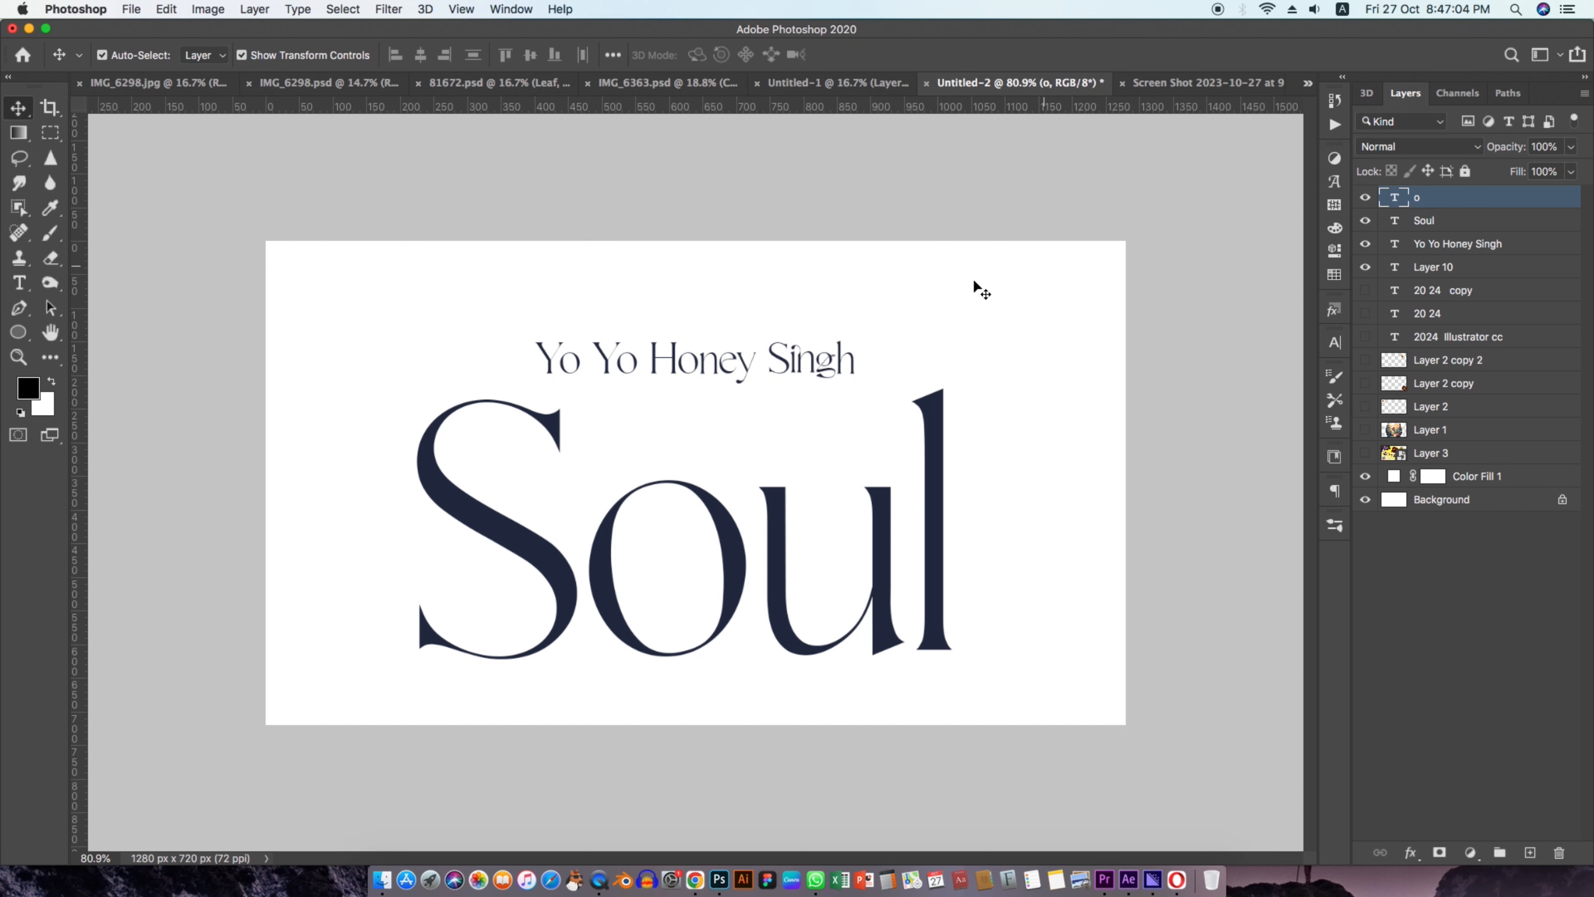
Put the 'o' on its own rasterized layer and soften it with a Gaussian Blur, leaving 'S ul'.
click(668, 566)
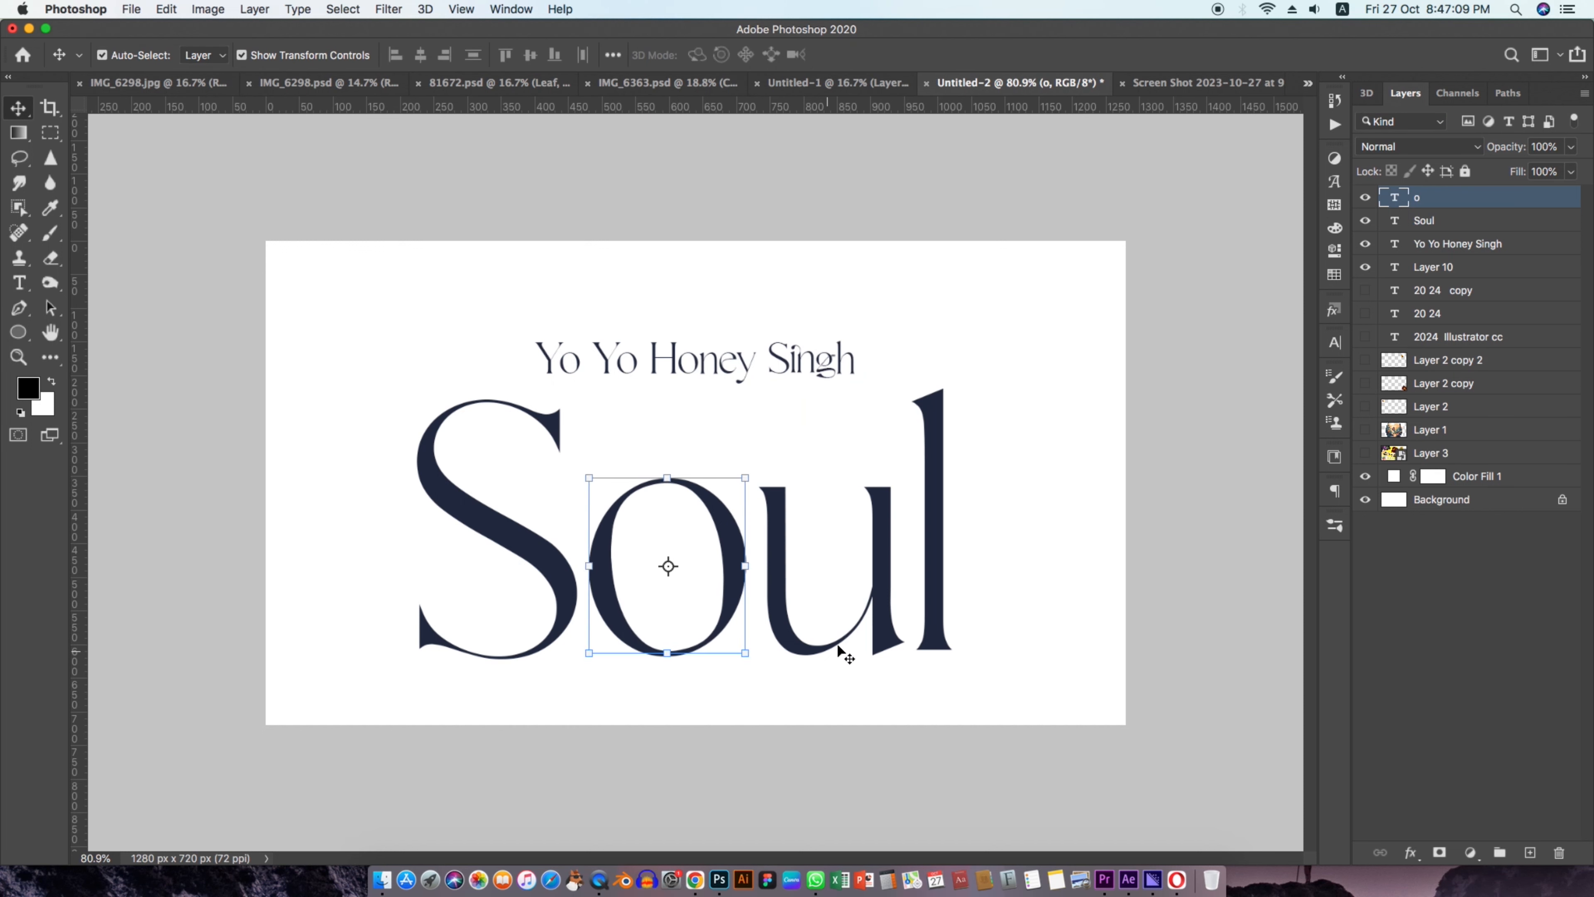
click(1424, 221)
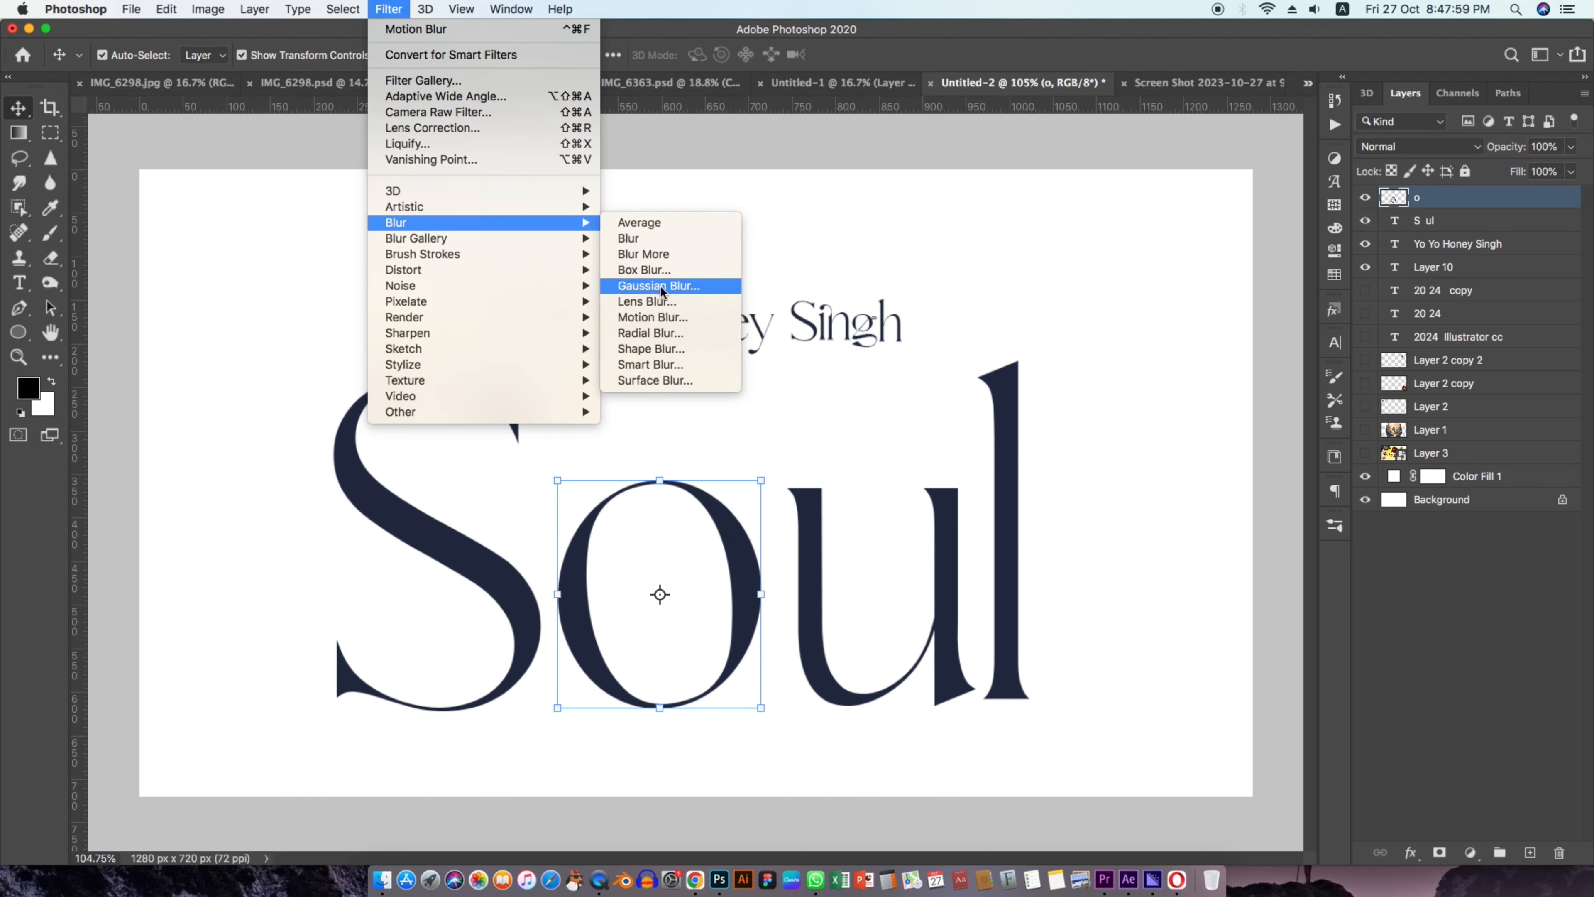
click(652, 317)
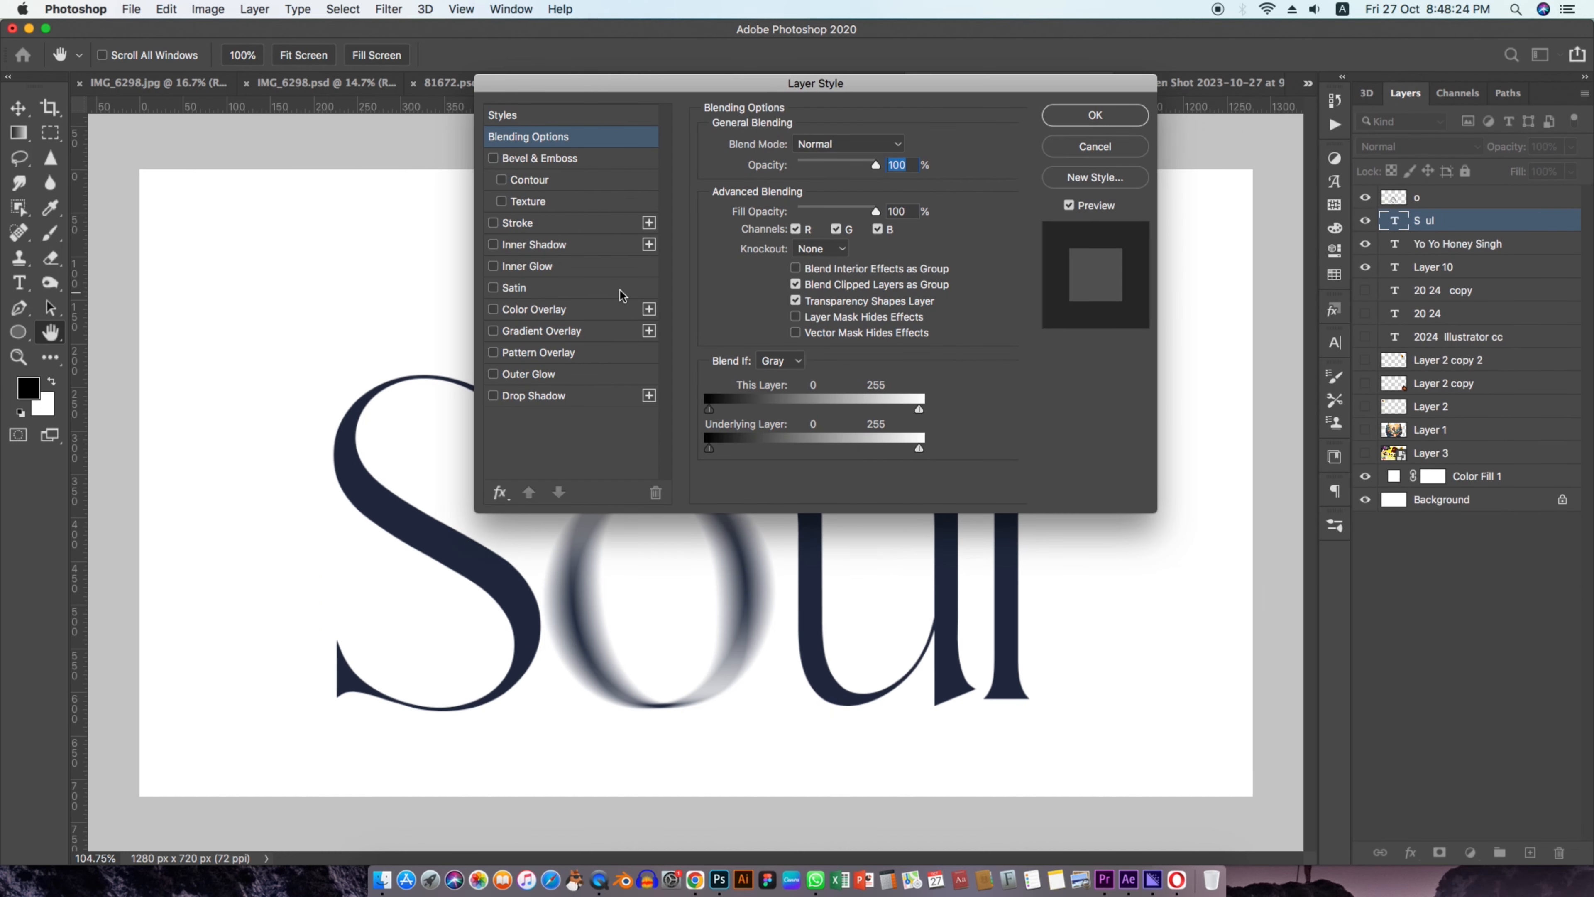
mouse_move(545, 402)
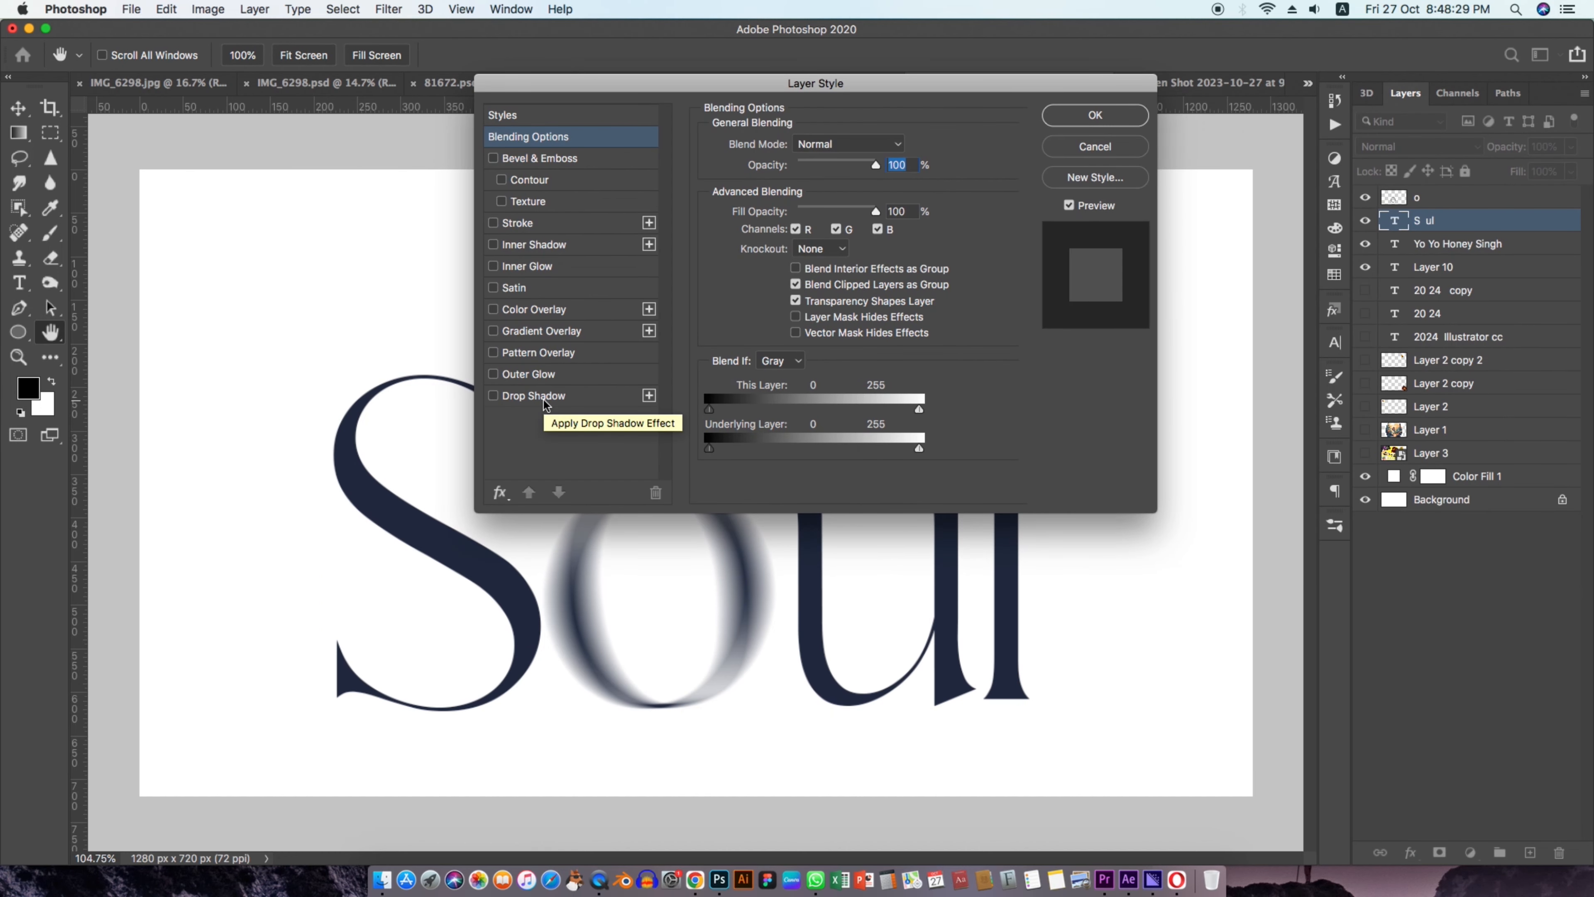
mouse_move(543, 267)
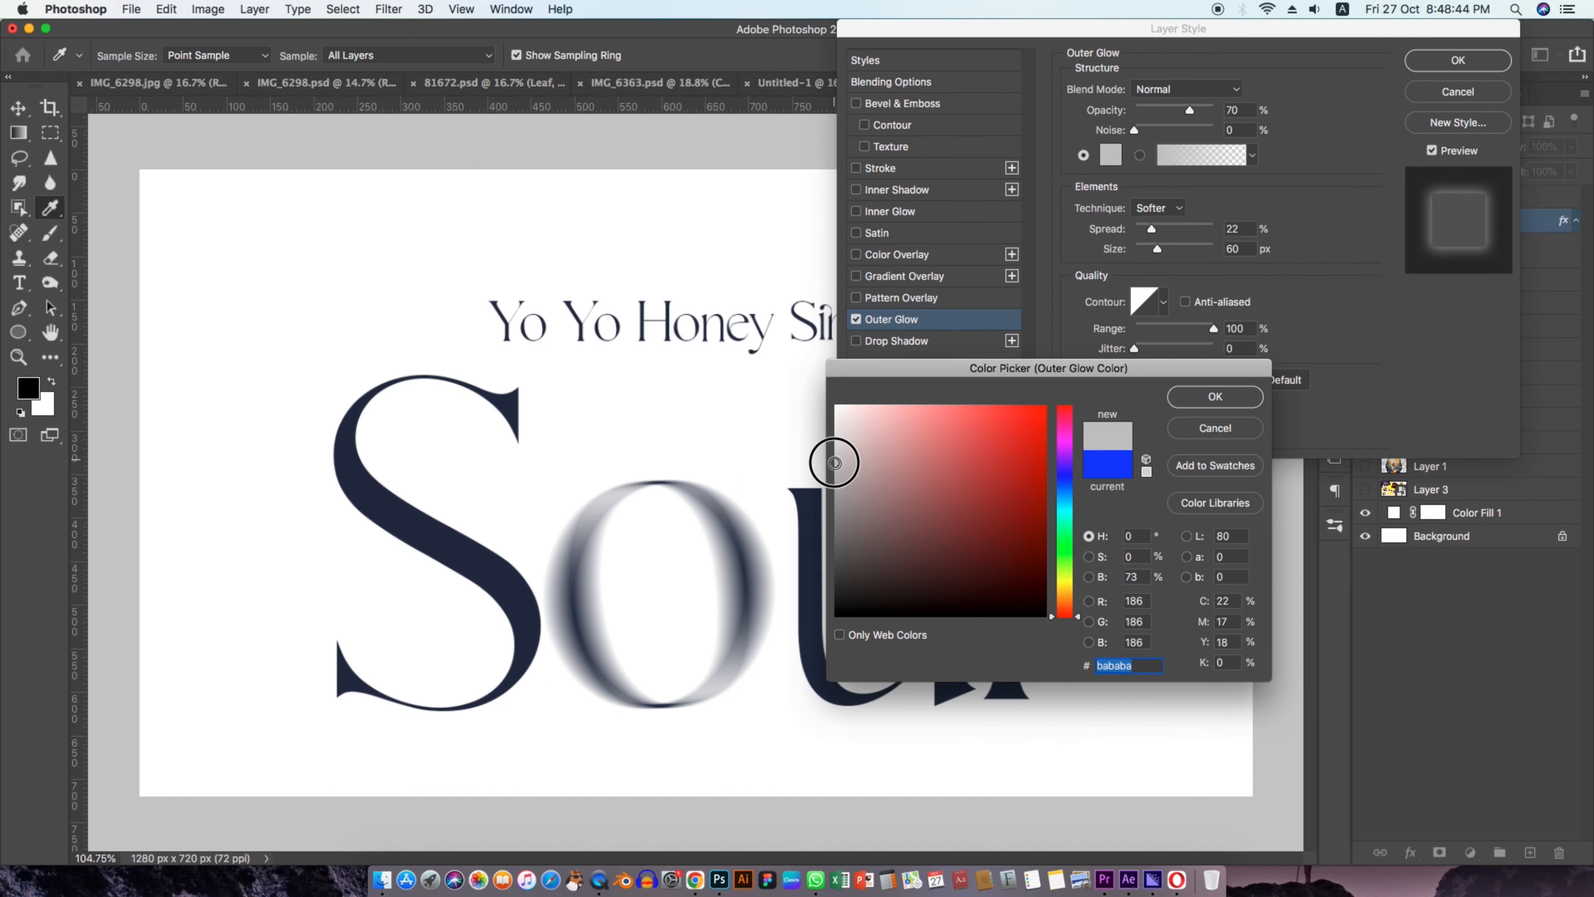
Give 'S ul' a navy Outer Glow at 50% opacity, 10% spread and 70 px size.
click(881, 559)
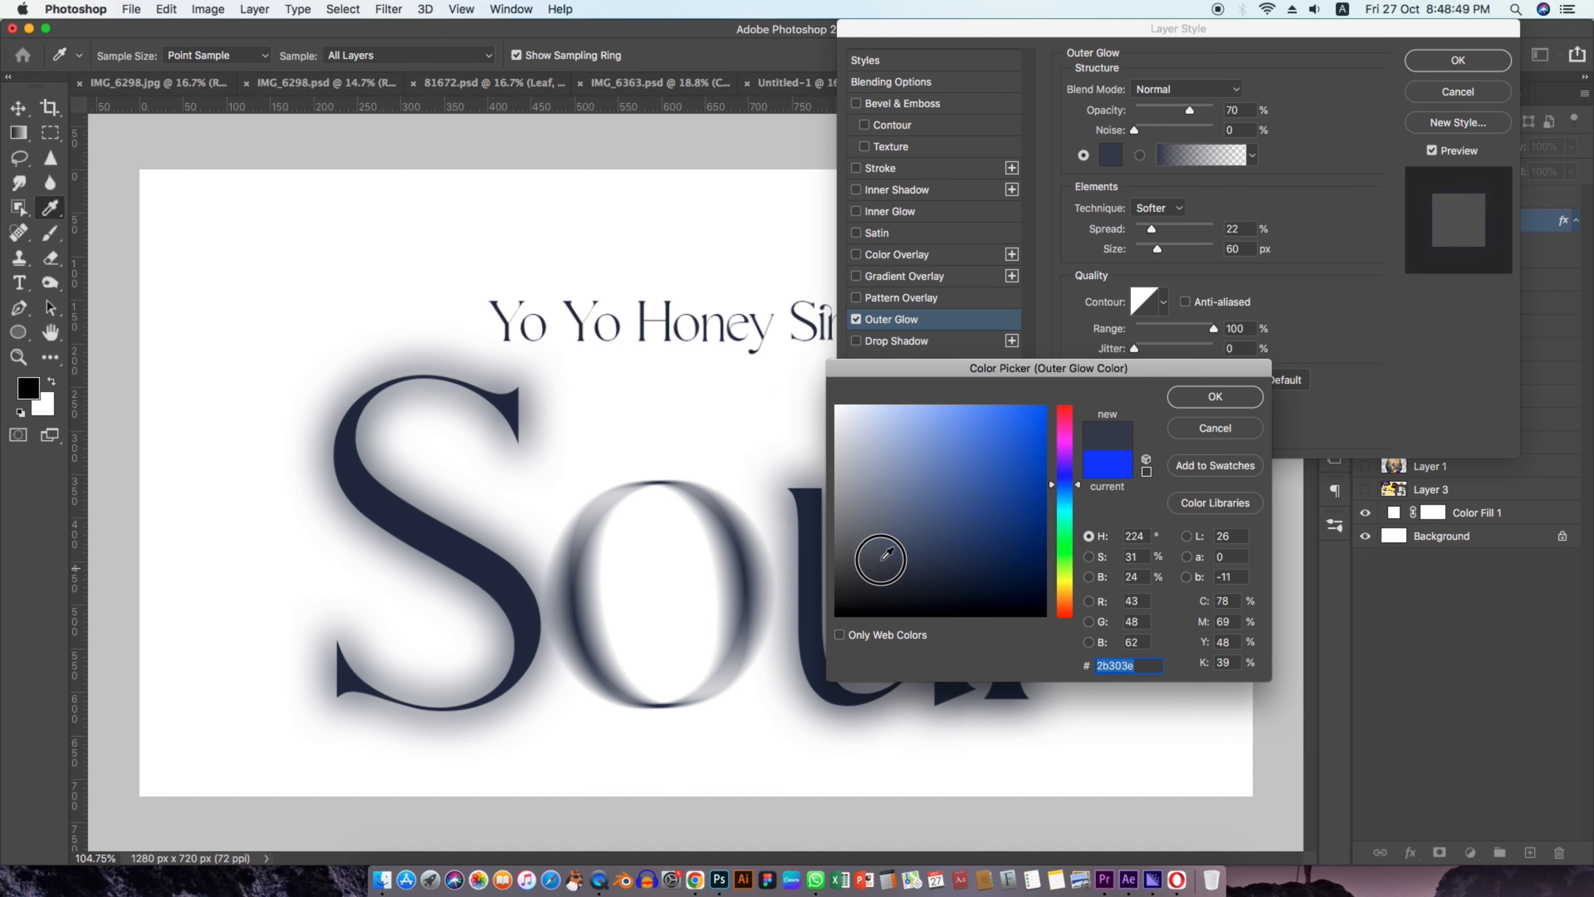
click(907, 499)
text(50)
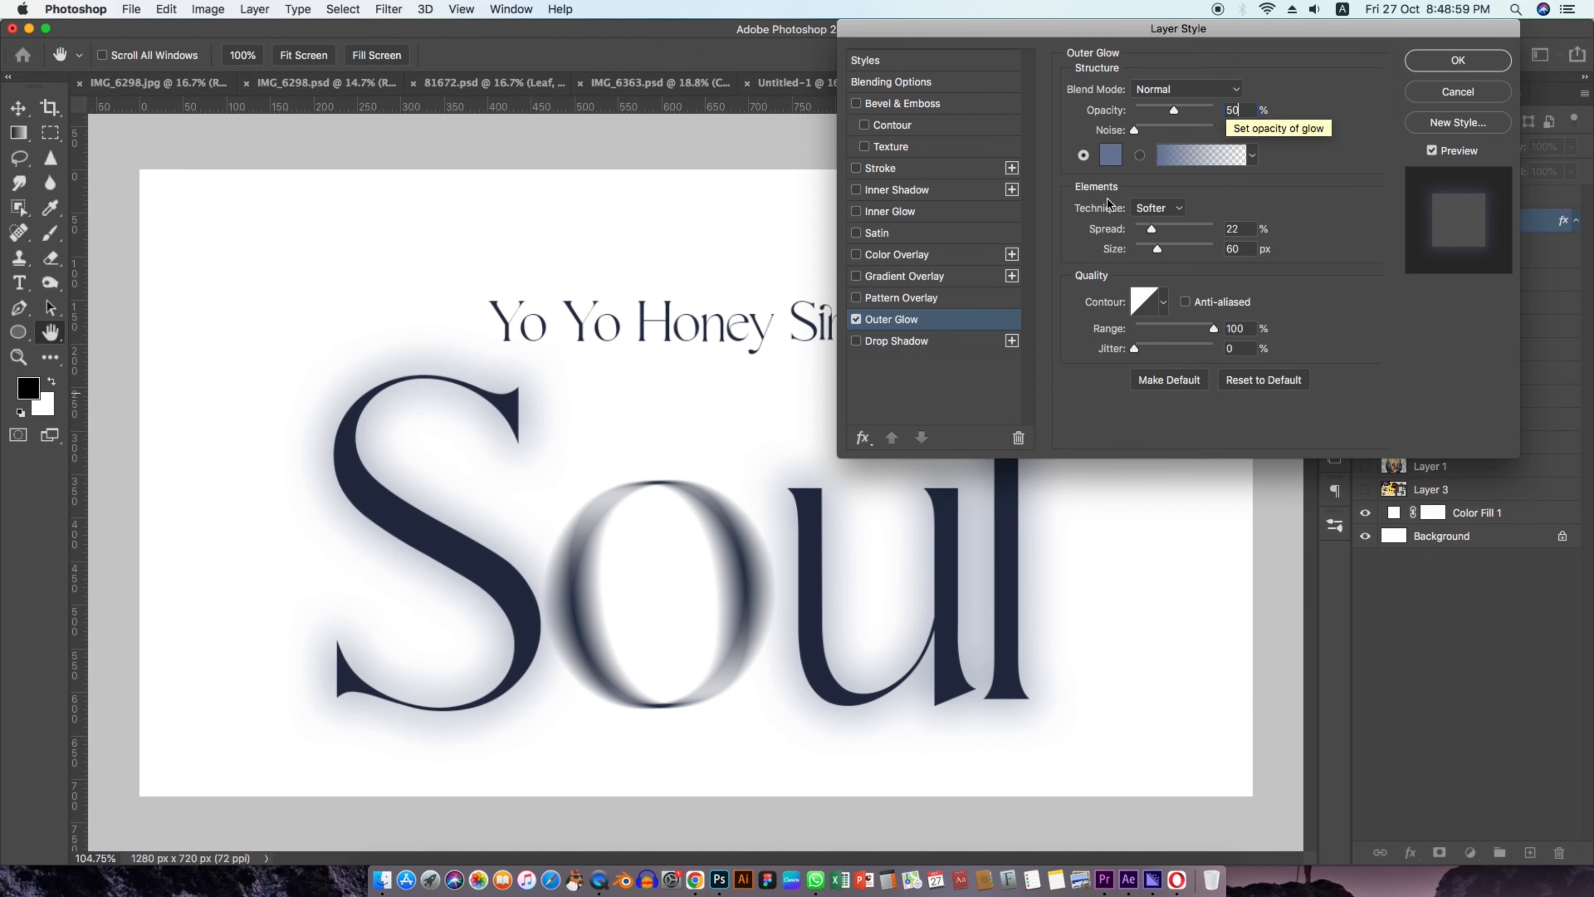
drag(1150, 227, 1141, 228)
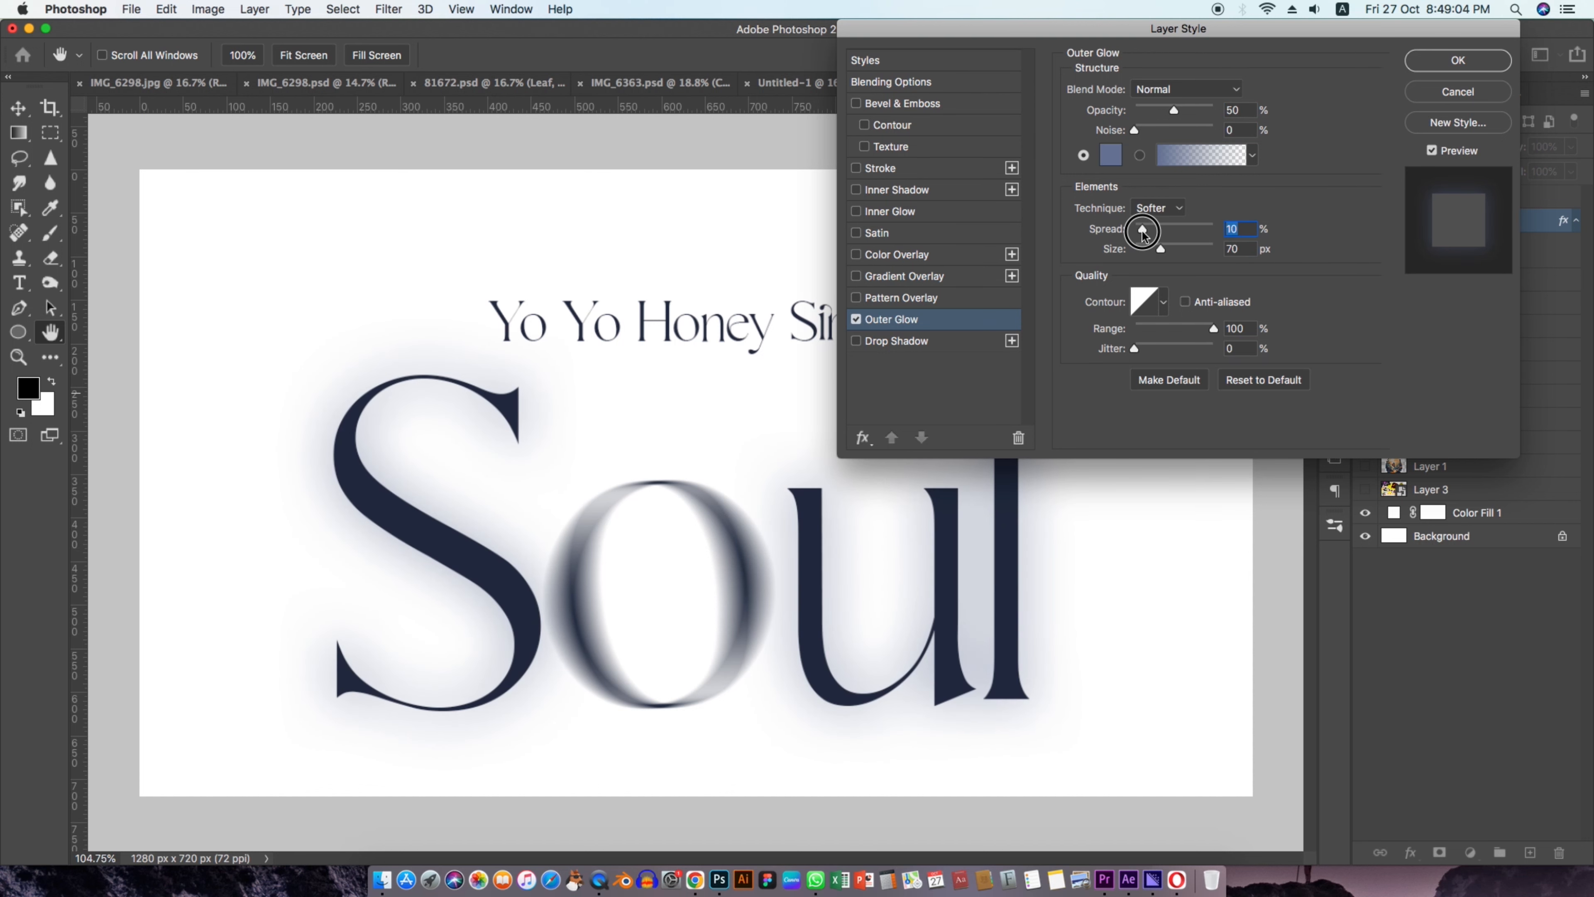
click(1458, 61)
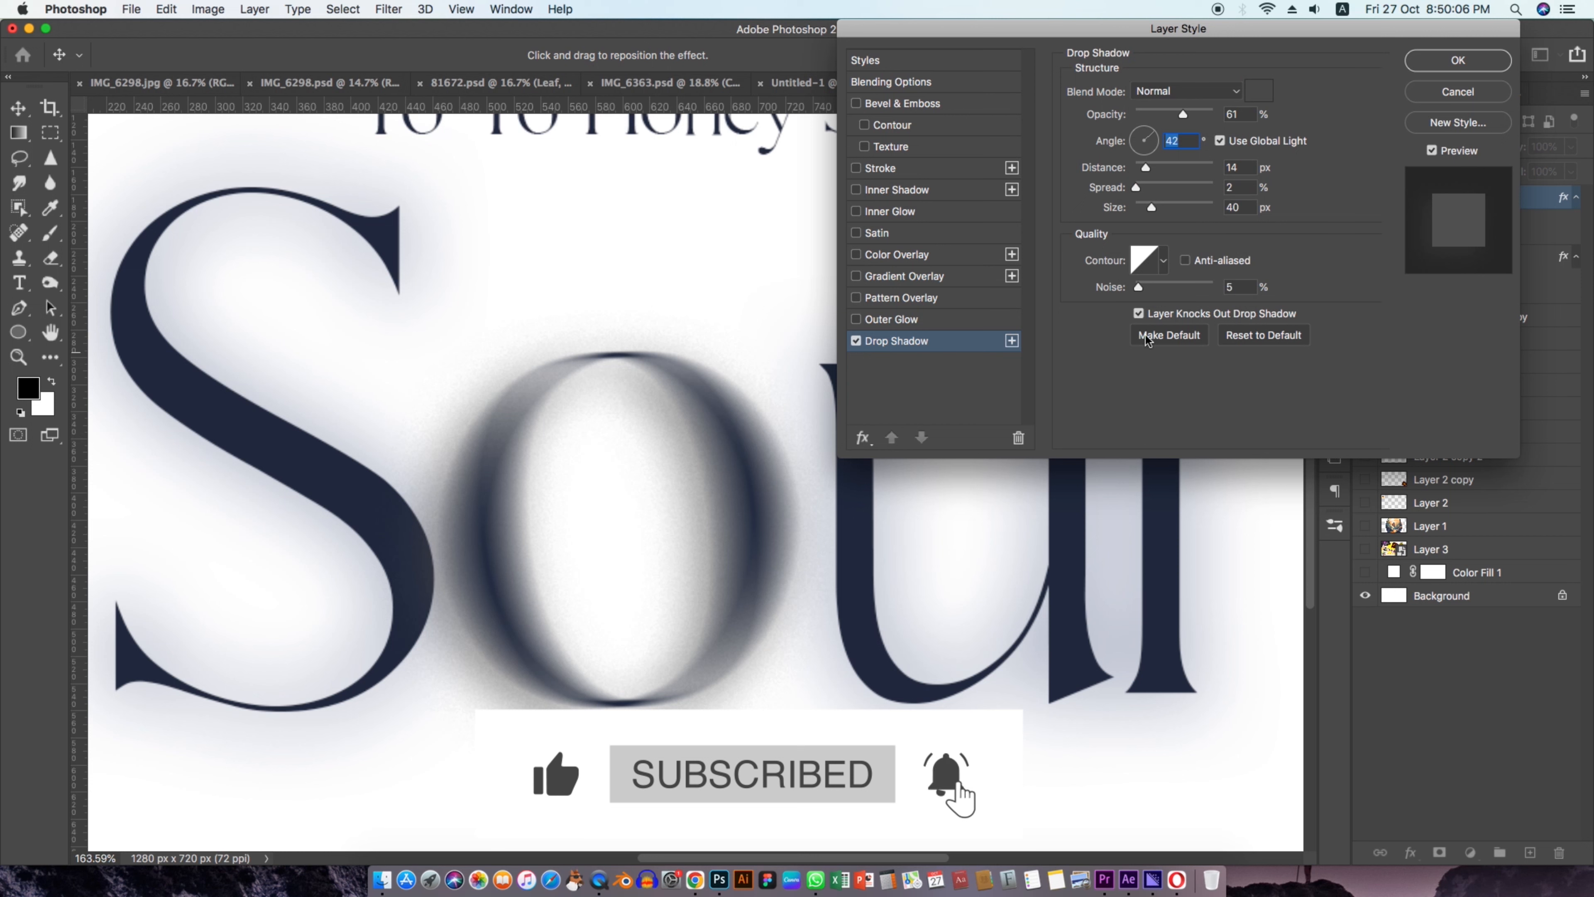
Tighten the Drop Shadow to 61% opacity, 42°, 14 px distance, 2% spread, 13 px size.
drag(1151, 207, 1142, 208)
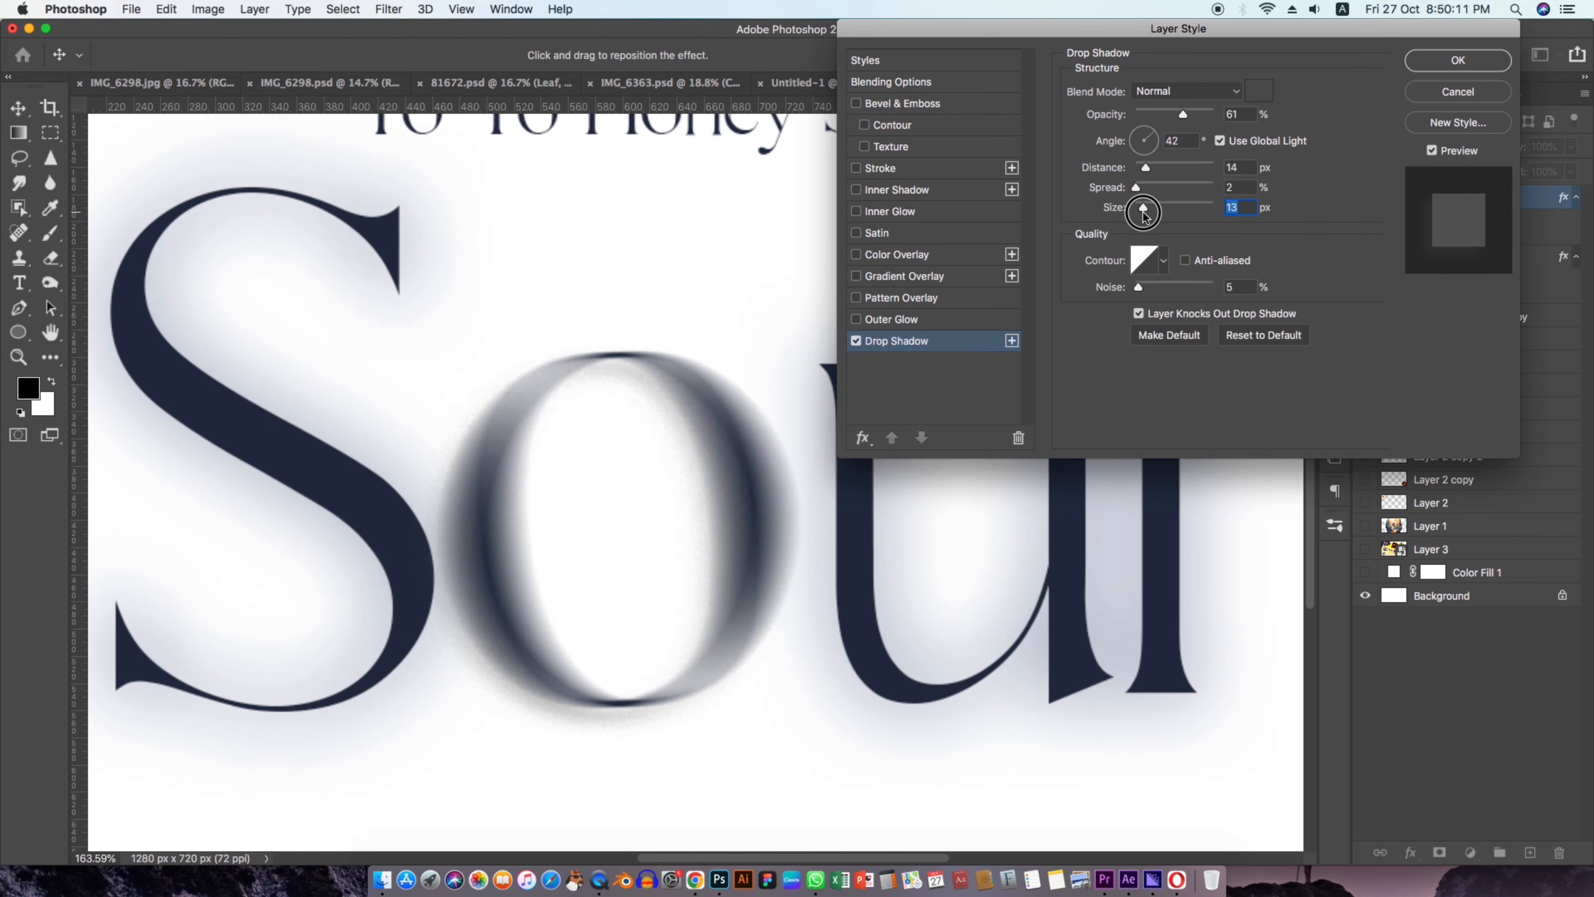